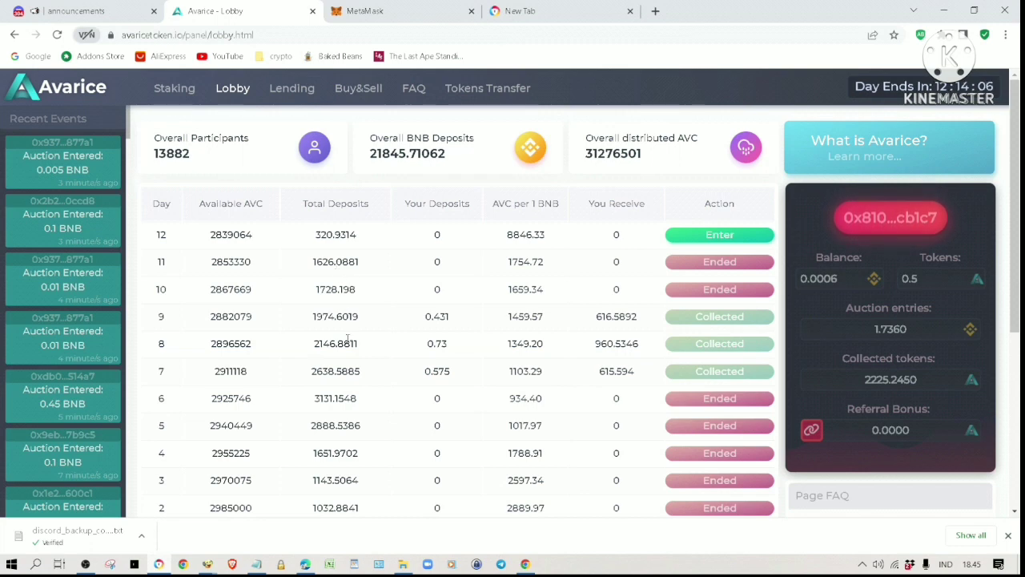
- Read the #announcements post about injecting 100 BNB per day for 9 days
{"action": "left_click", "coordinate": [76, 10]}
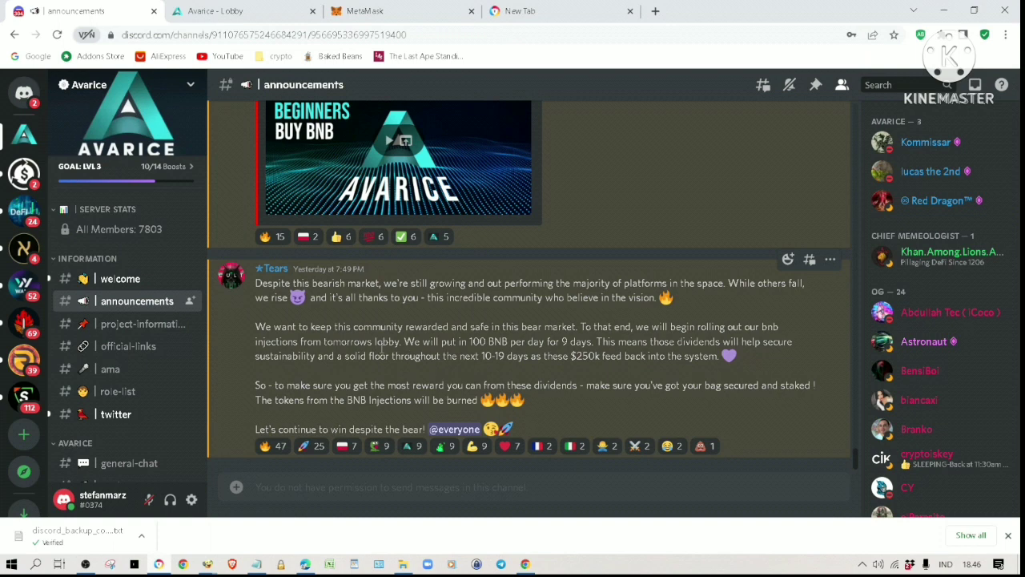
{"action": "mouse_move", "coordinate": [494, 356]}
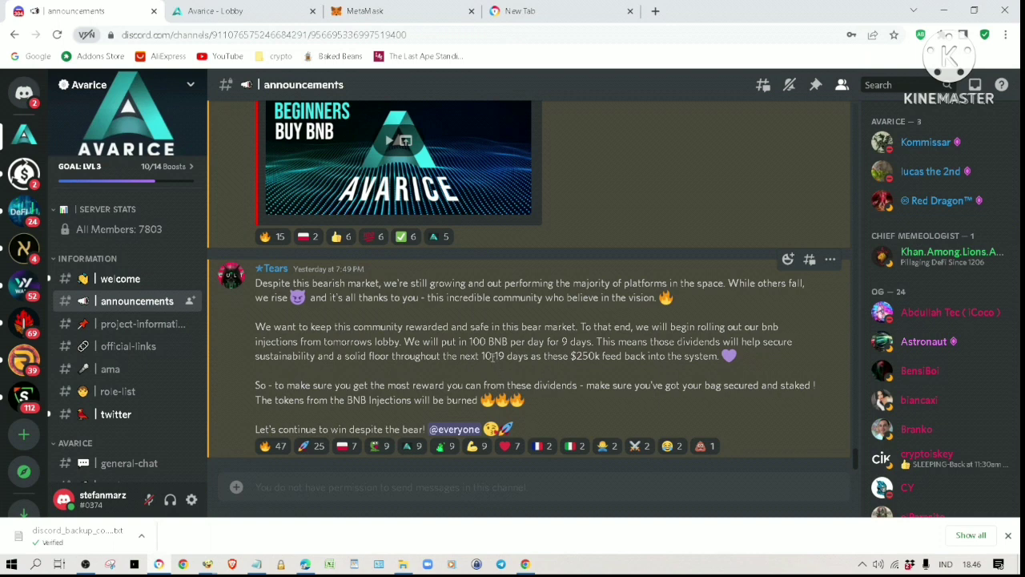
{"action": "mouse_move", "coordinate": [488, 365]}
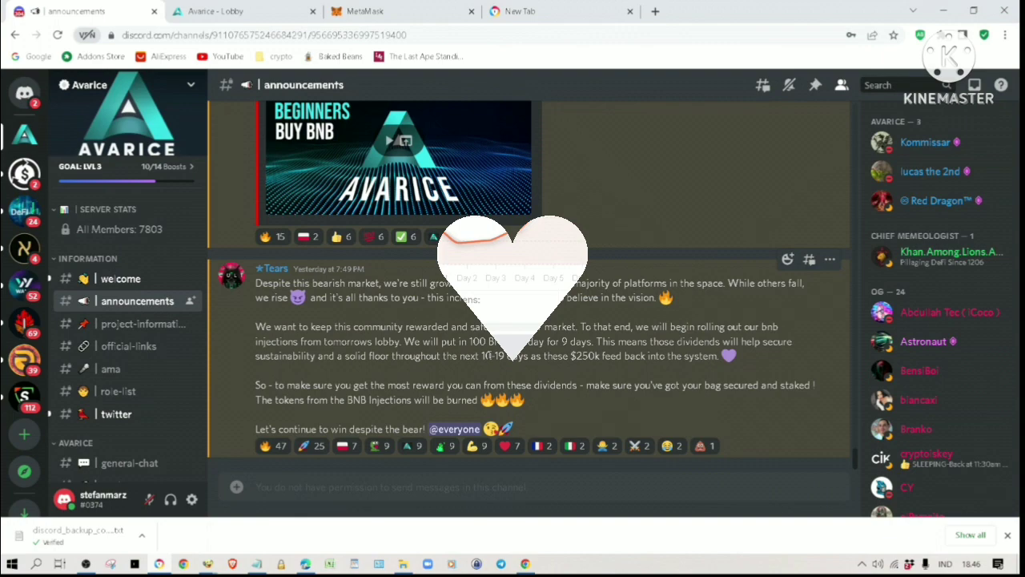
{"action": "left_click", "coordinate": [245, 10]}
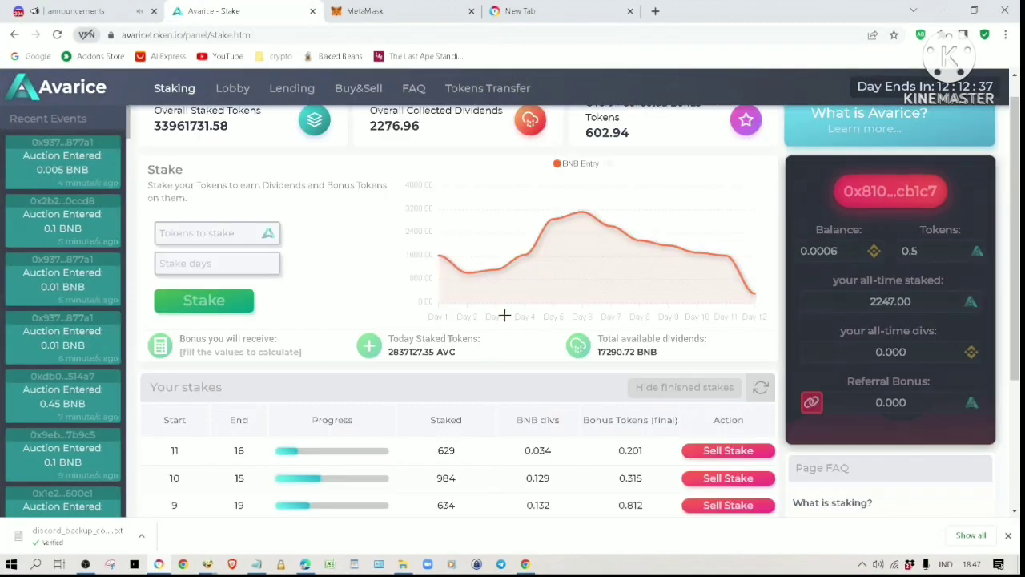
- Review the three user stakes totalling 2247 tokens on the staking page
{"action": "scroll", "scroll_direction": "down", "scroll_amount": 3}
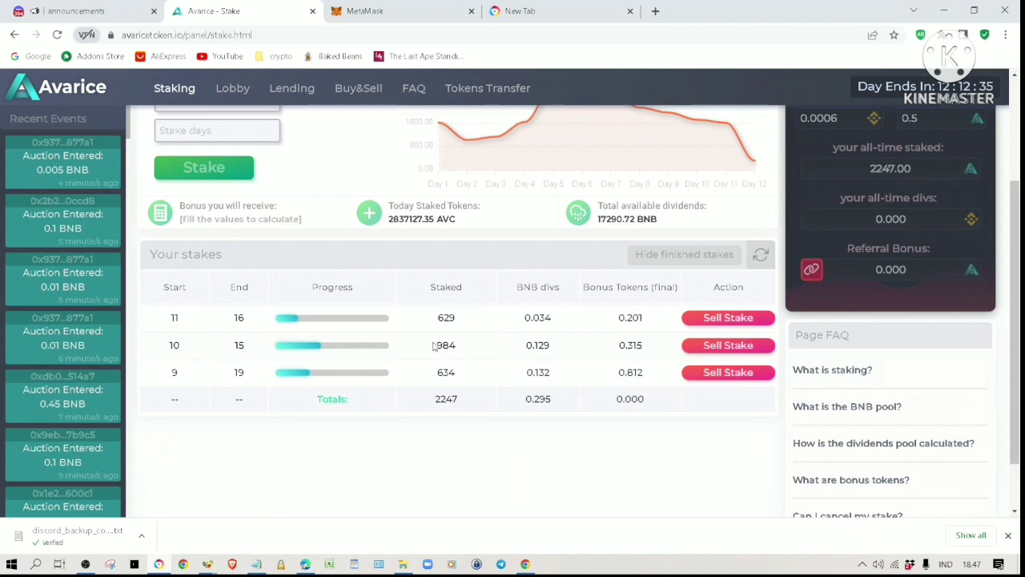
{"action": "mouse_move", "coordinate": [510, 319]}
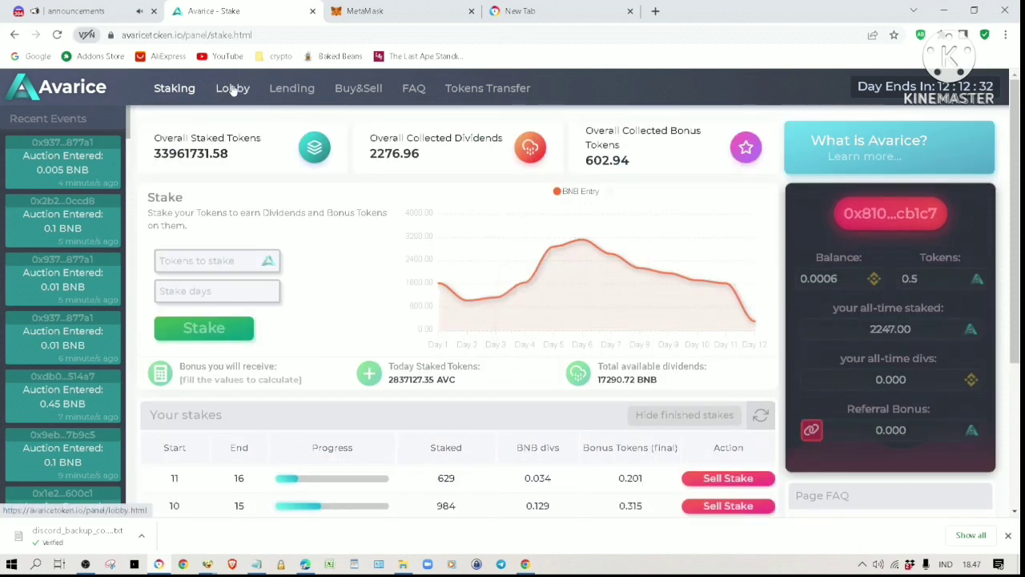
{"action": "left_click", "coordinate": [233, 89]}
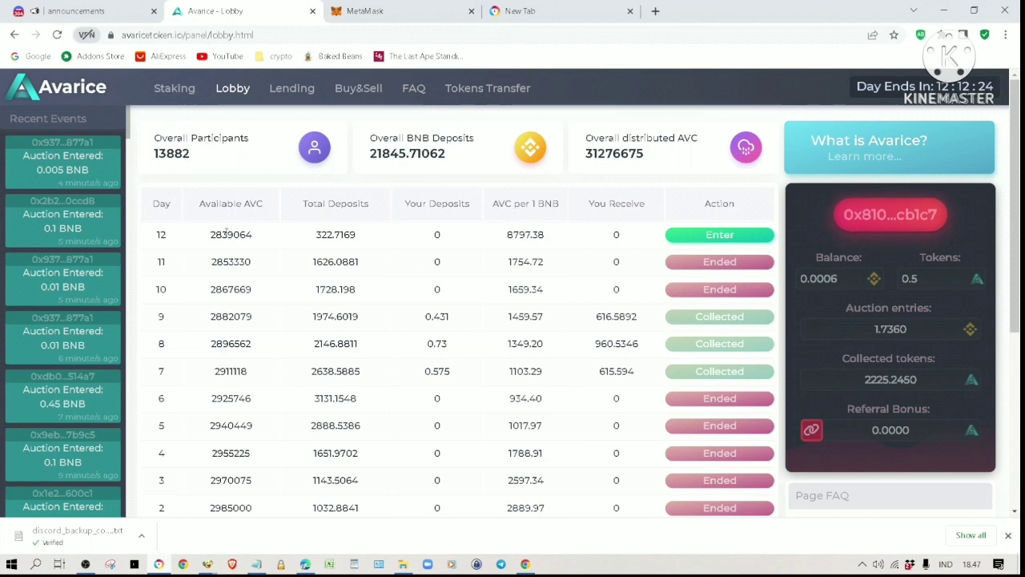
{"action": "mouse_move", "coordinate": [348, 239]}
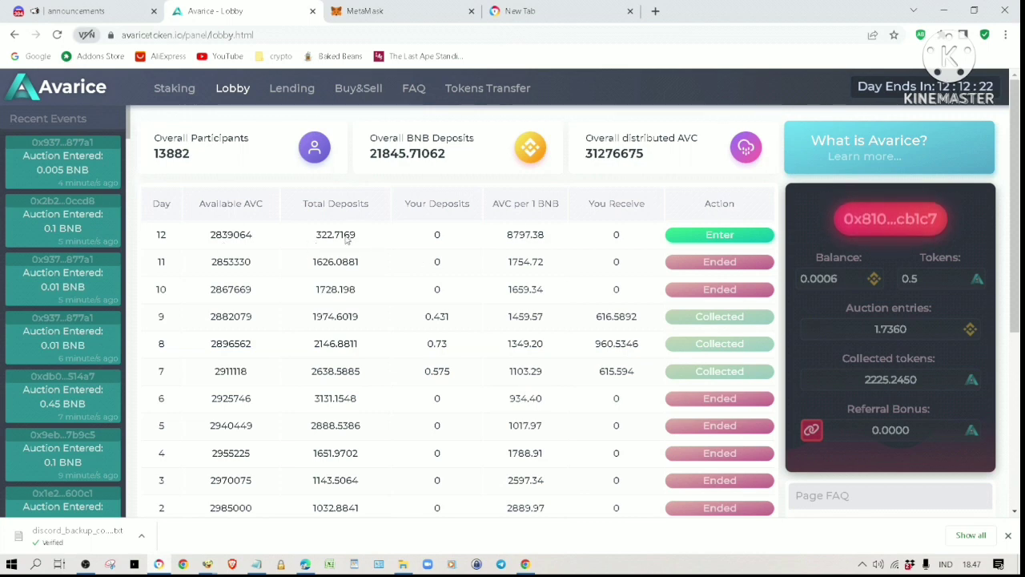